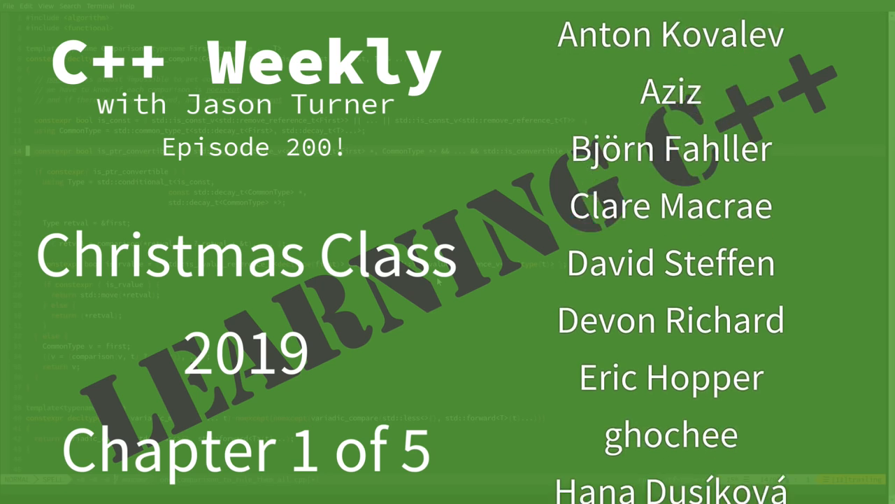
- Add comments '// 152: Lambdas: The Key To Understanding C++' and '// 133: What Exactly Is A Lambda Anyhow?'
{"action": "scroll", "scroll_direction": "up", "scroll_amount": 3}
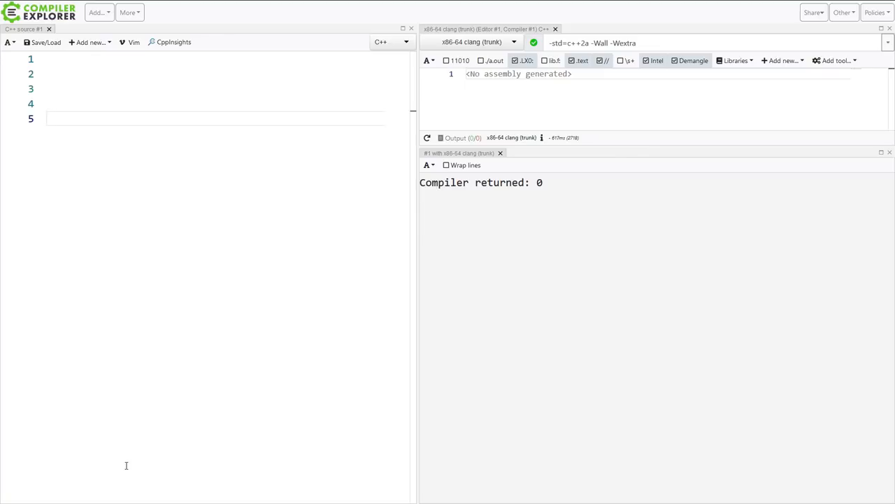
{"action": "left_click", "coordinate": [49, 119]}
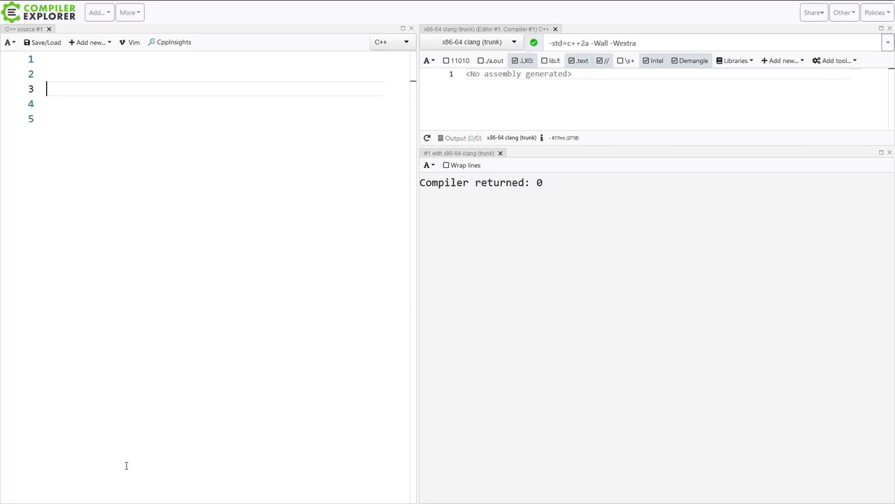
{"action": "type", "text": "// 152: Lambdas: The Key To Understanding C++"}
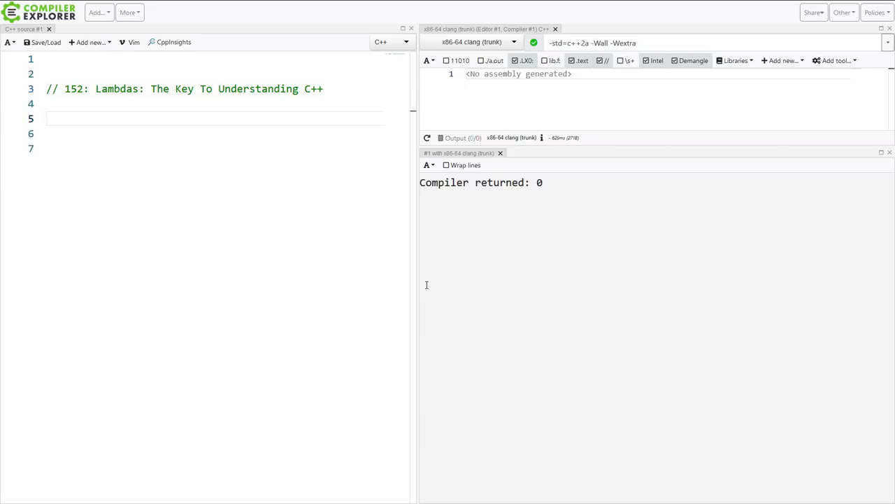
{"action": "mouse_move", "coordinate": [406, 293]}
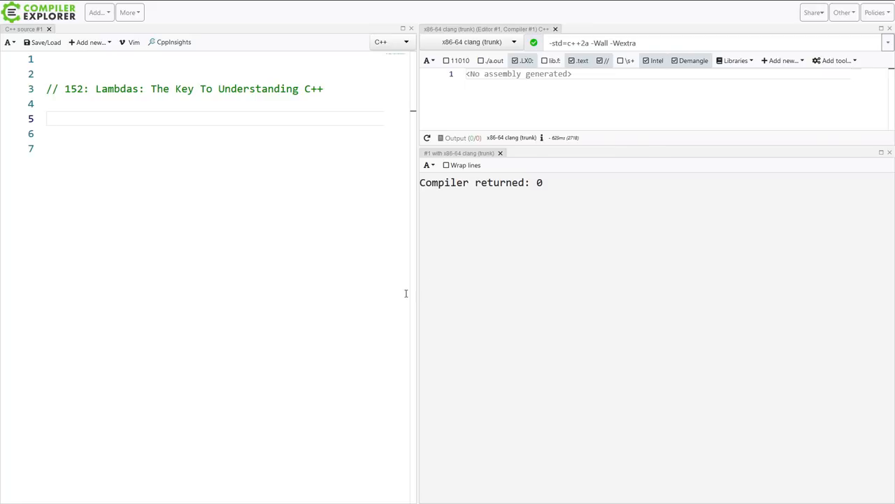
{"action": "type", "text": "//"}
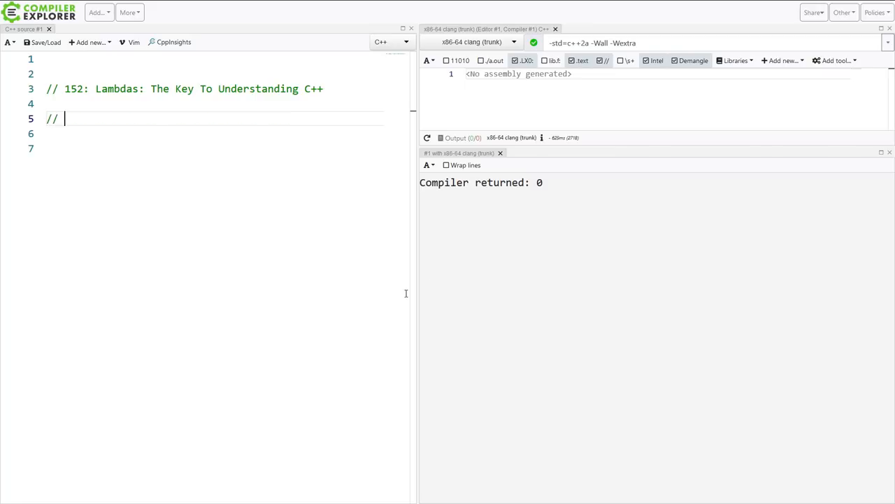
{"action": "type", "text": "133: What Exactly Is A Lambda Anyhow?"}
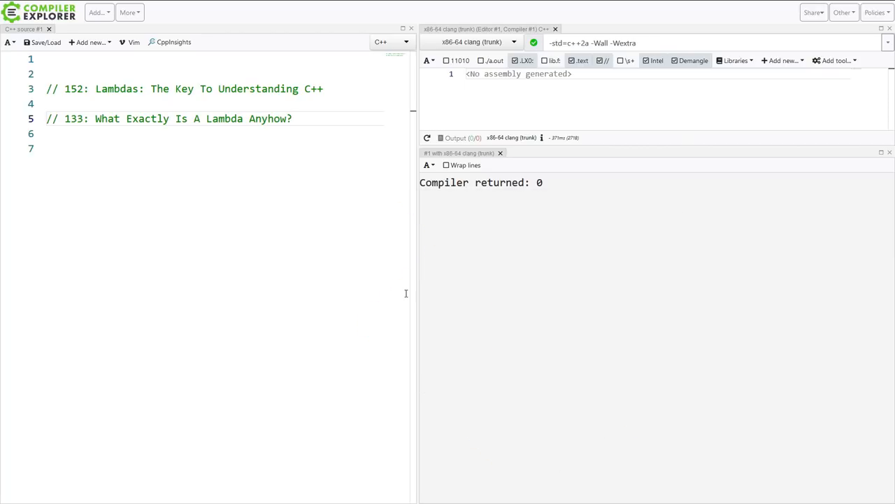
- Write '// 37: Stateful Lambdas' on line 7 and start a new line below it
{"action": "left_click", "coordinate": [291, 118]}
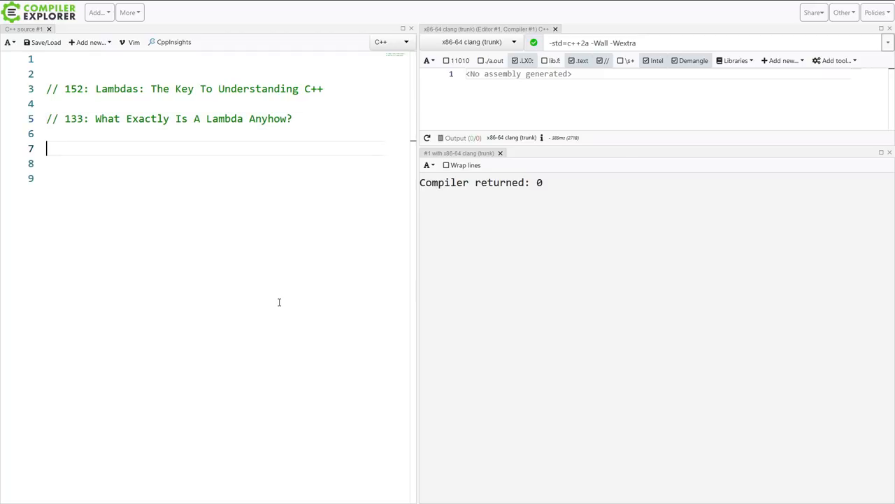
{"action": "type", "text": "// 37: Stateful Lambdas"}
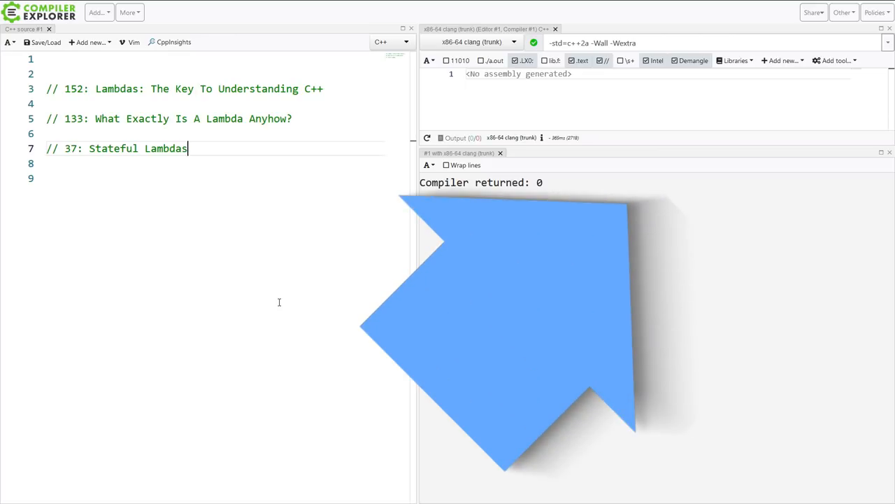
{"action": "key", "text": "enter"}
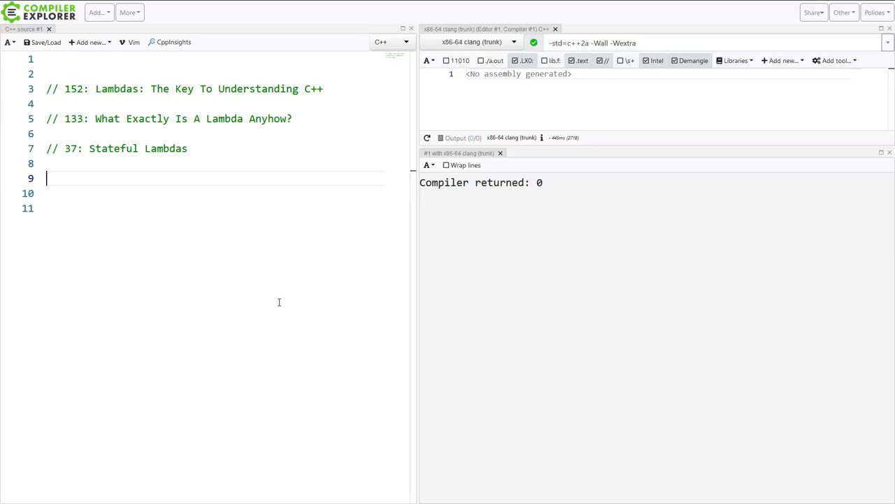
- Type the comment '// 51: Advanced Stateful Lambdas'
{"action": "type", "text": "// 51: Advanced Stateful Lambdas"}
{"action": "left_click", "coordinate": [214, 208]}
{"action": "type", "text": "// 40: Inheriting From Lambdas"}
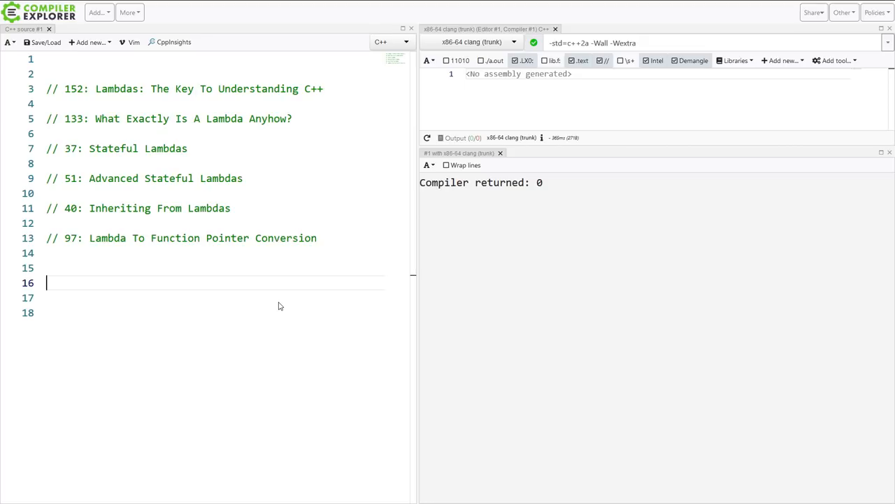
- Write exercise '// 1) Come up with reasons for wanting lambda to function pointer conversion'
{"action": "type", "text": "// 1) Come"}
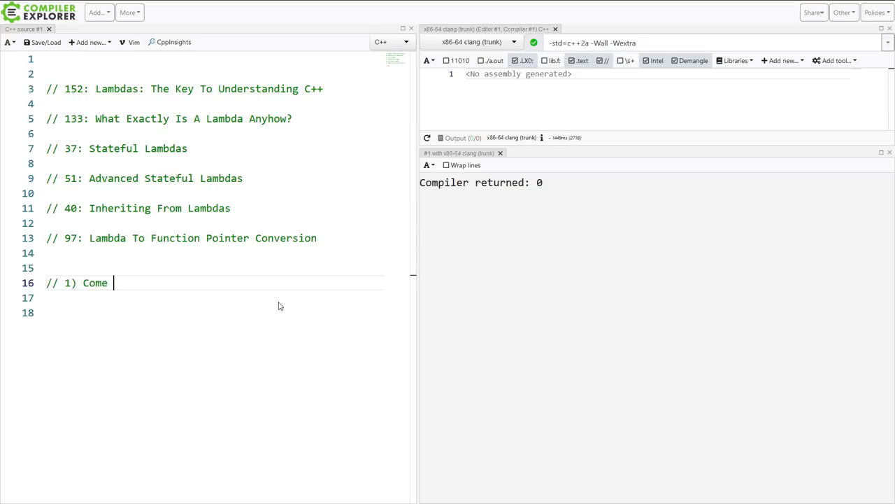
{"action": "type", "text": "up with re"}
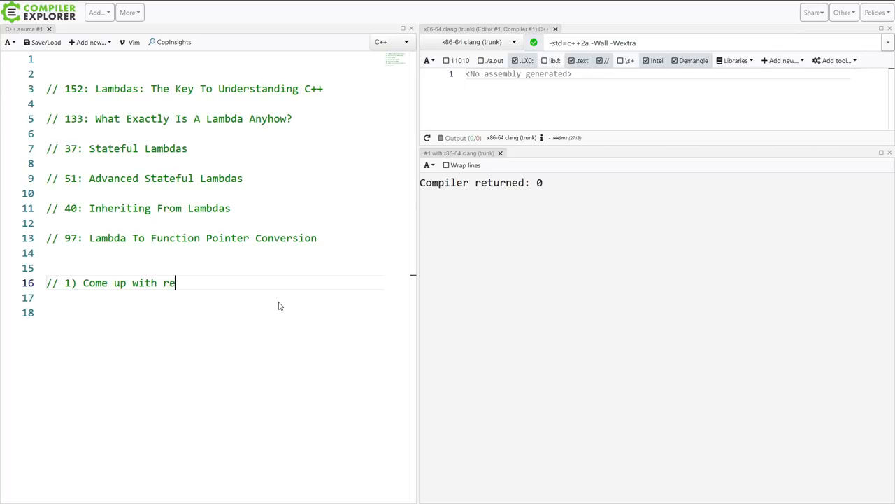
{"action": "type", "text": "asons for wa"}
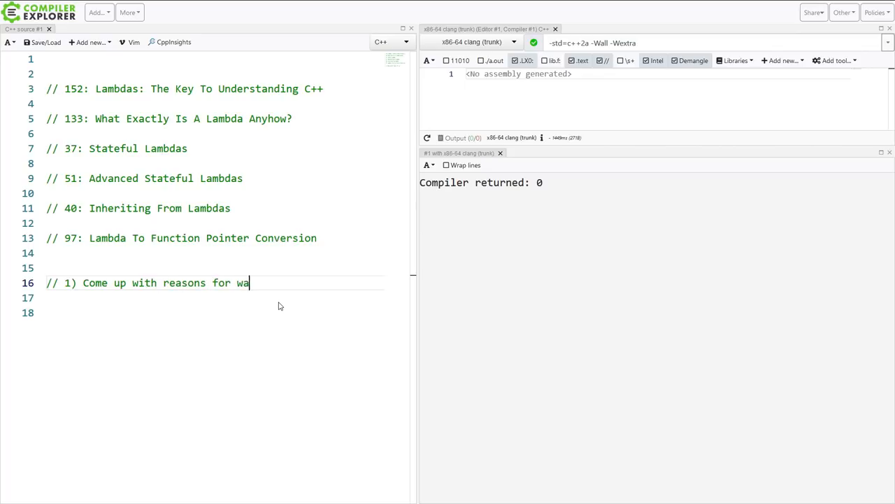
{"action": "type", "text": "nting lambda to"}
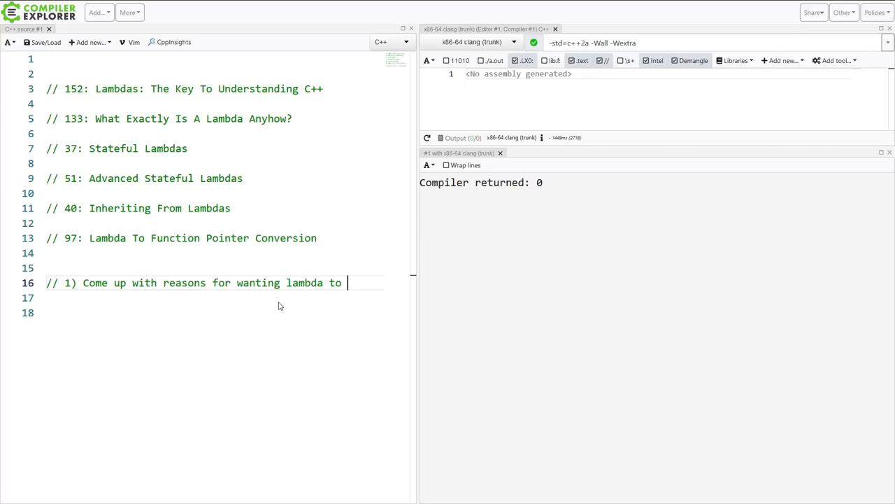
{"action": "type", "text": "funciton pointer conversion"}
{"action": "left_click", "coordinate": [213, 298]}
{"action": "type", "text": "//"}
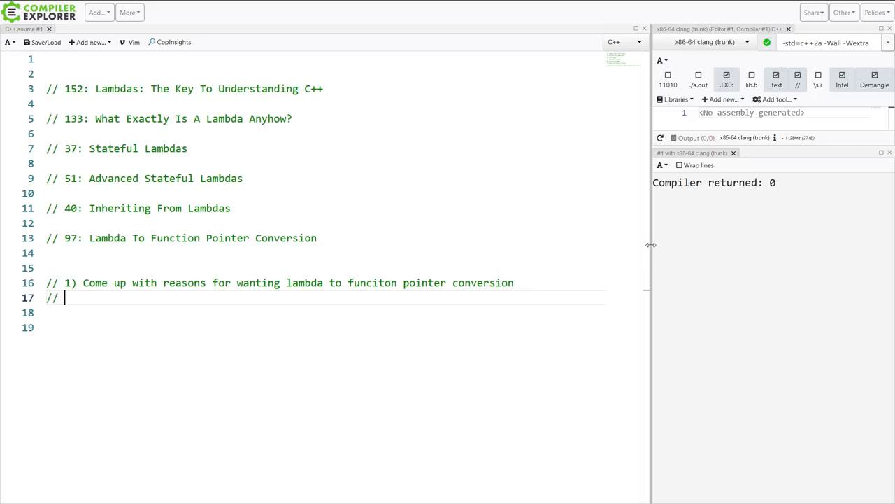
- Type '2) Ponder the practical applications of inheriting from lambdas' and begin '// 3)'
{"action": "type", "text": "2)"}
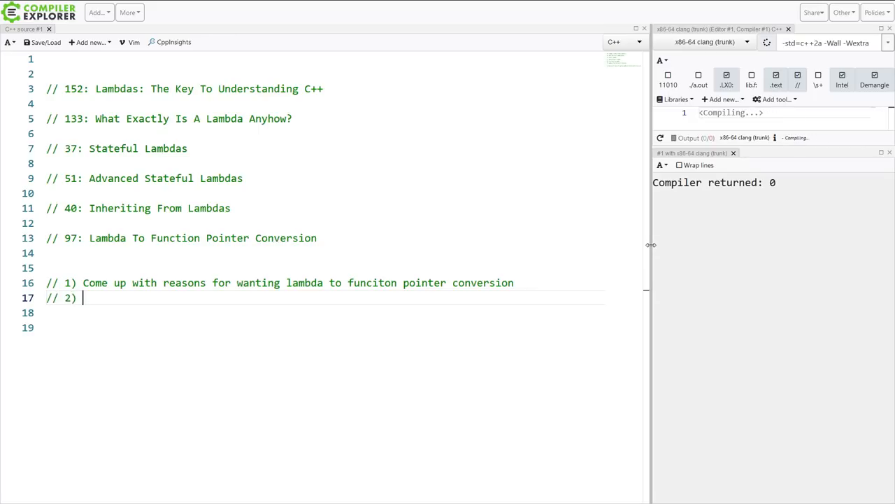
{"action": "type", "text": "Ponder"}
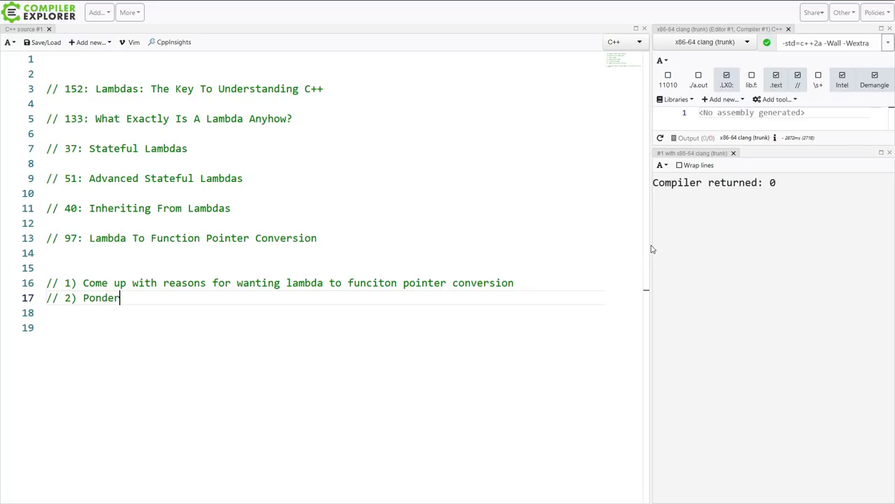
{"action": "type", "text": "the practical ap"}
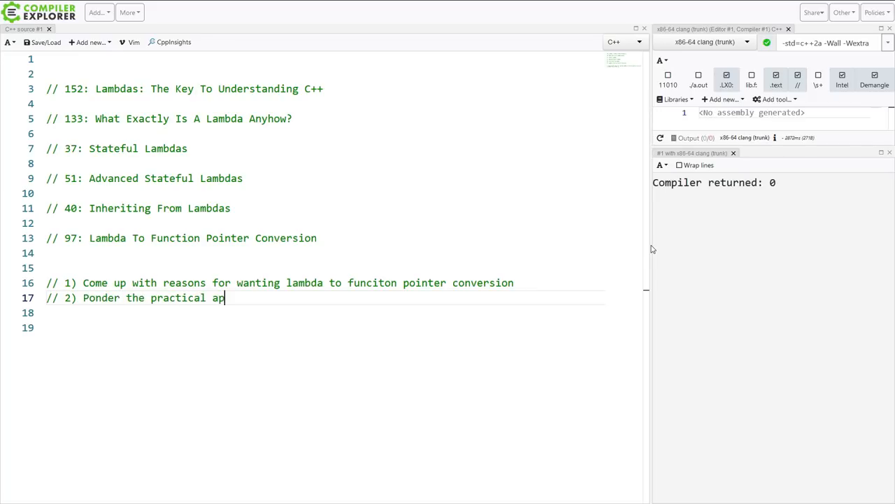
{"action": "type", "text": "plications of inheri"}
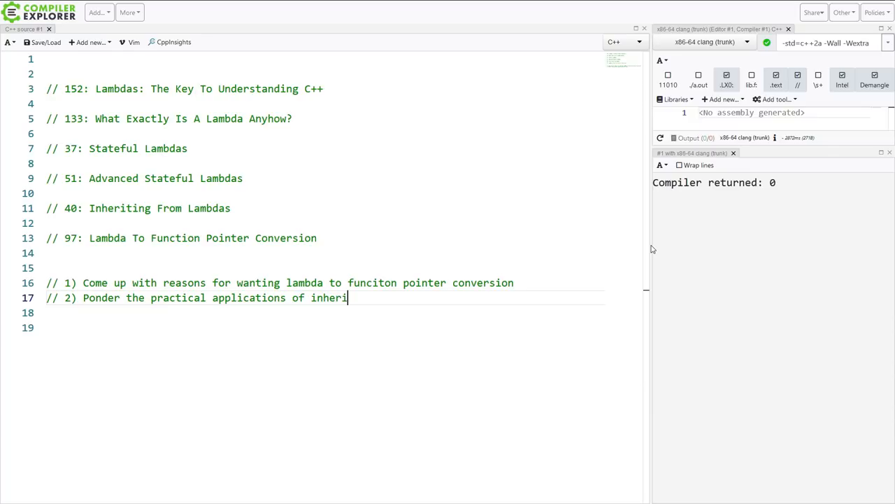
{"action": "type", "text": "t"}
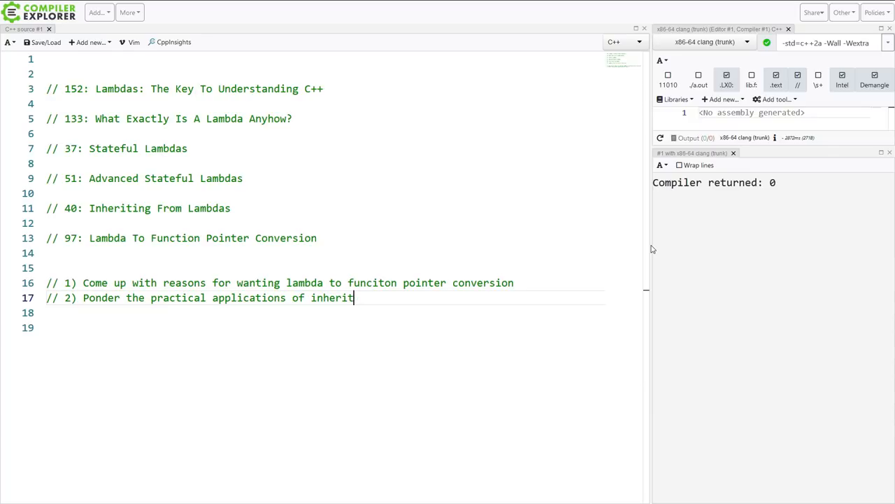
{"action": "type", "text": "ing from lam"}
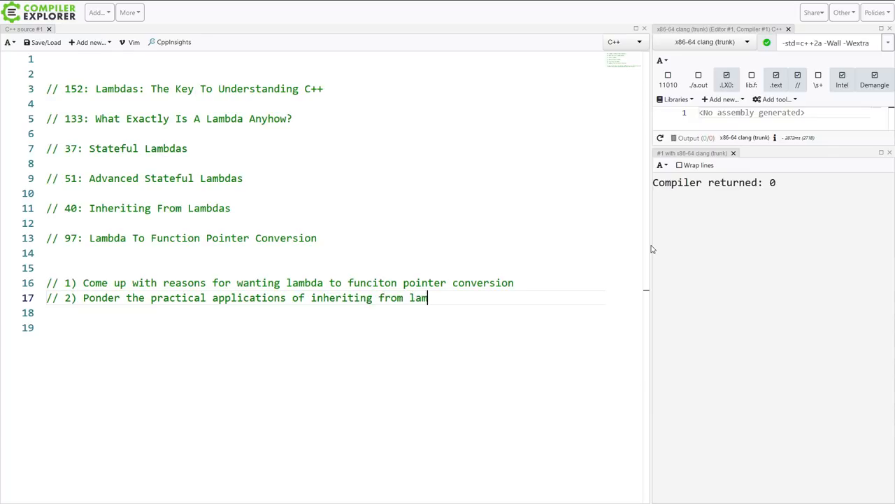
{"action": "type", "text": "bdas"}
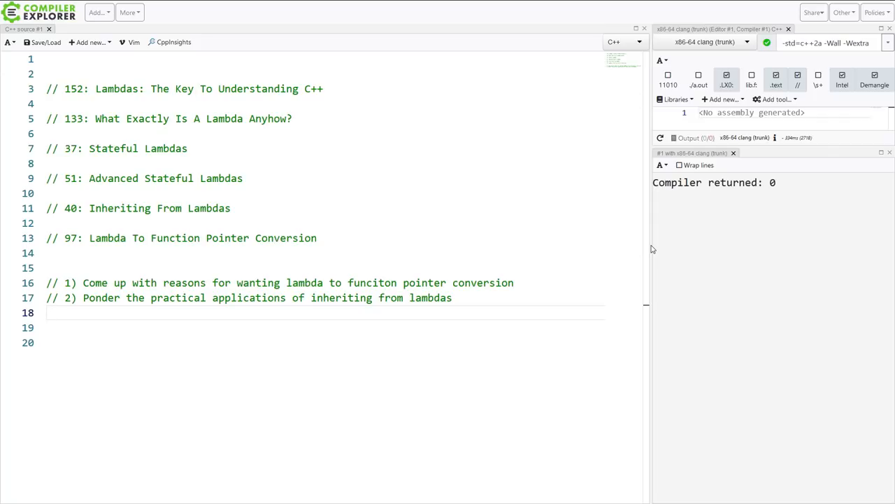
{"action": "type", "text": "// 3)"}
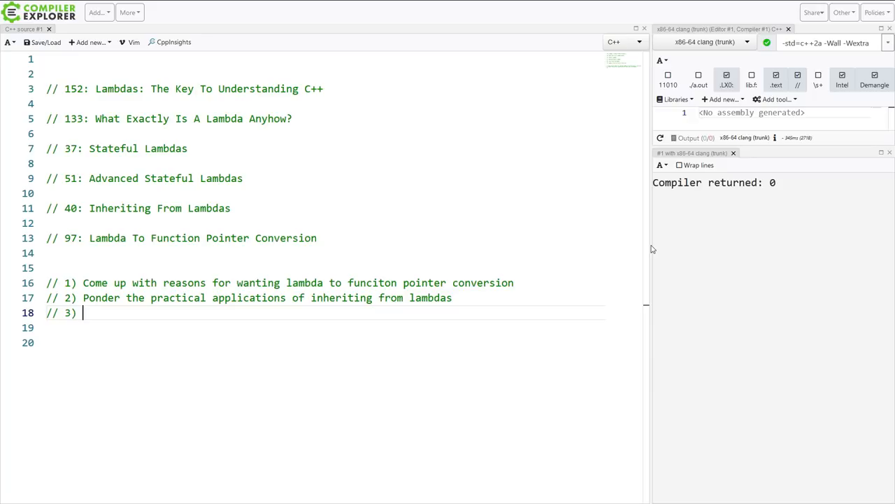
- Write exercise 3 as '[n0=0, n1=1]() mutable { n0 = std::exchange(n1, n0 + n1); return n0; }'
{"action": "type", "text": "[]"}
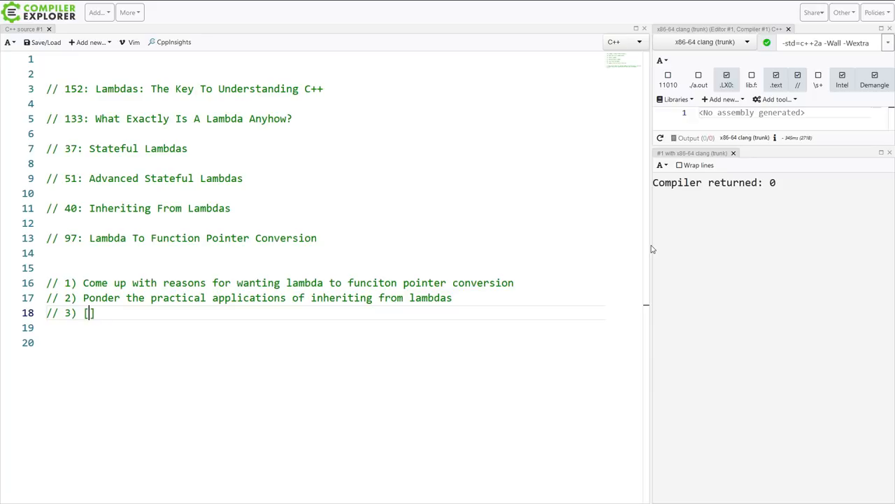
{"action": "type", "text": "n0=0, n1=1"}
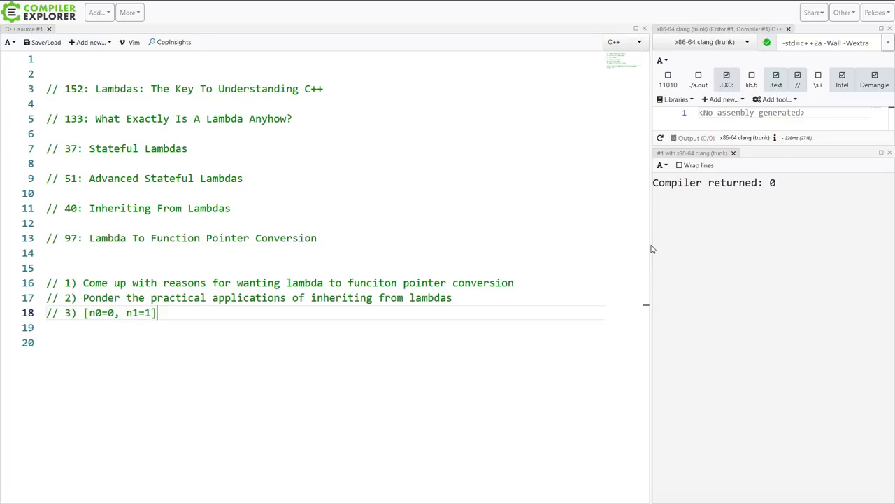
{"action": "type", "text": "() mutable { n0"}
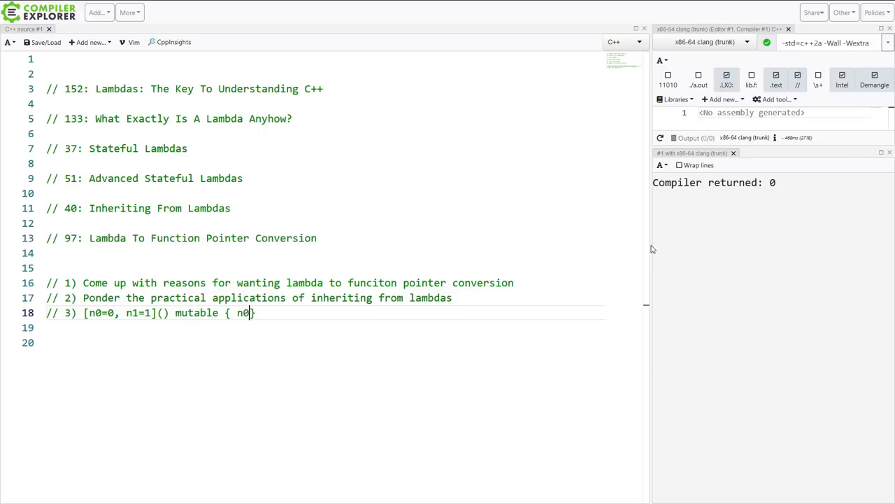
{"action": "type", "text": "= std::exc"}
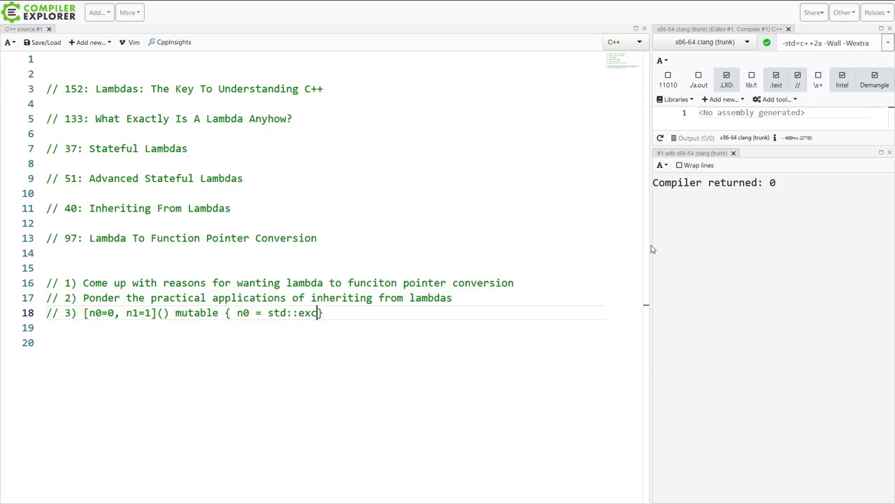
{"action": "type", "text": "hange()"}
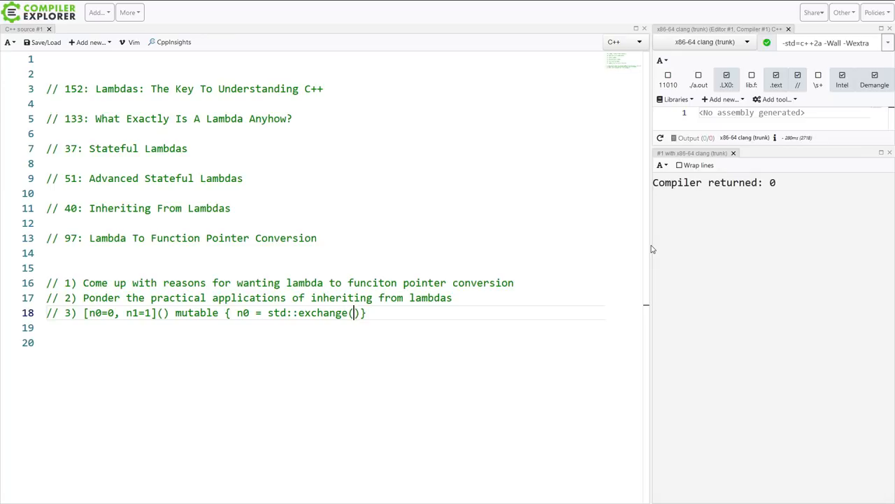
{"action": "type", "text": "n1,"}
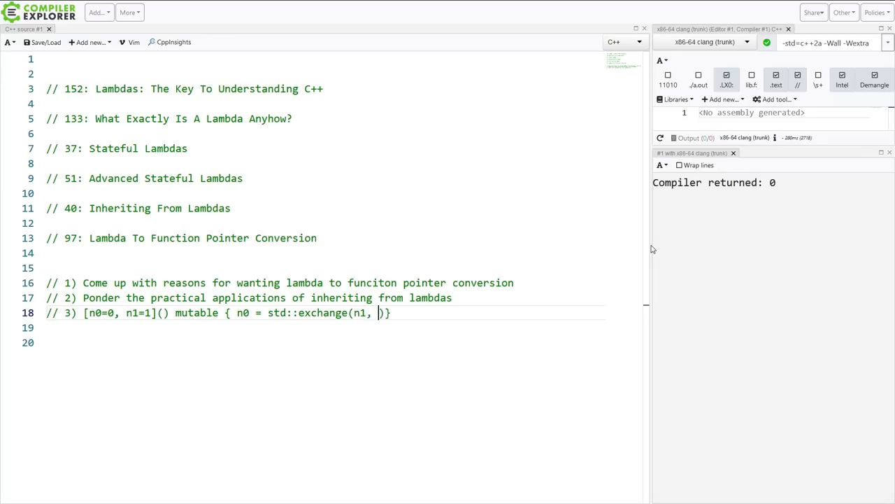
{"action": "type", "text": "n1"}
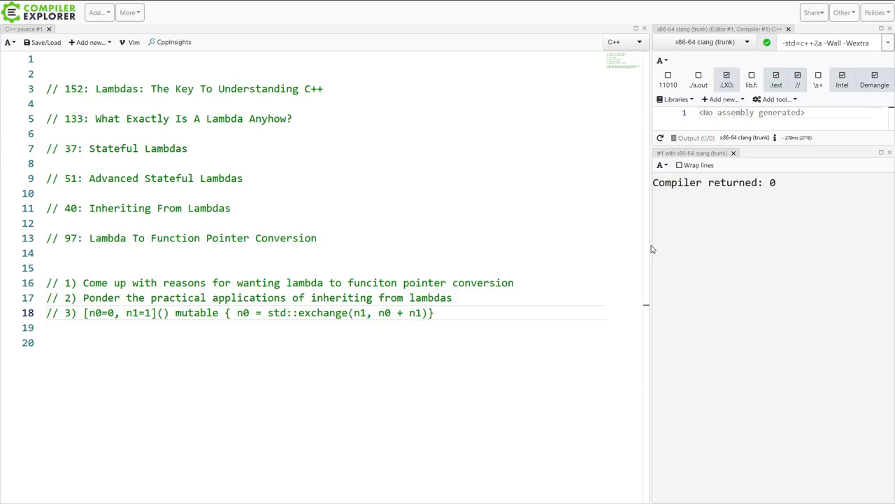
{"action": "type", "text": "; return"}
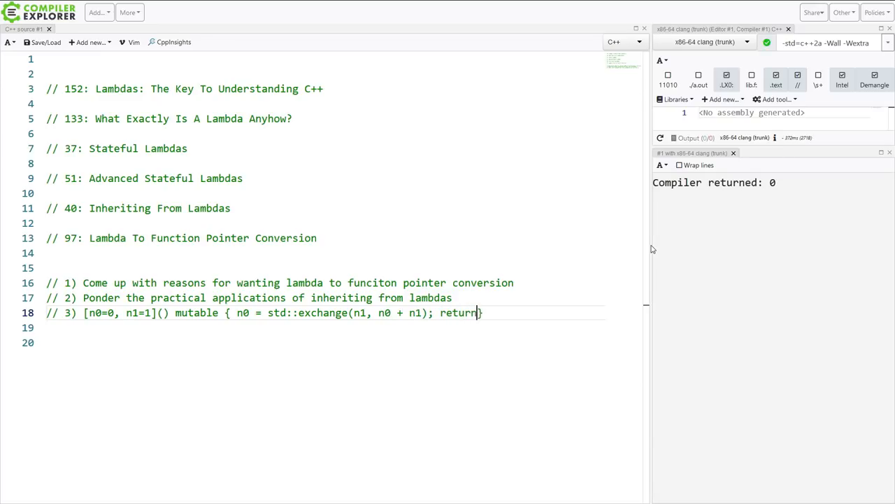
{"action": "type", "text": "n0; }"}
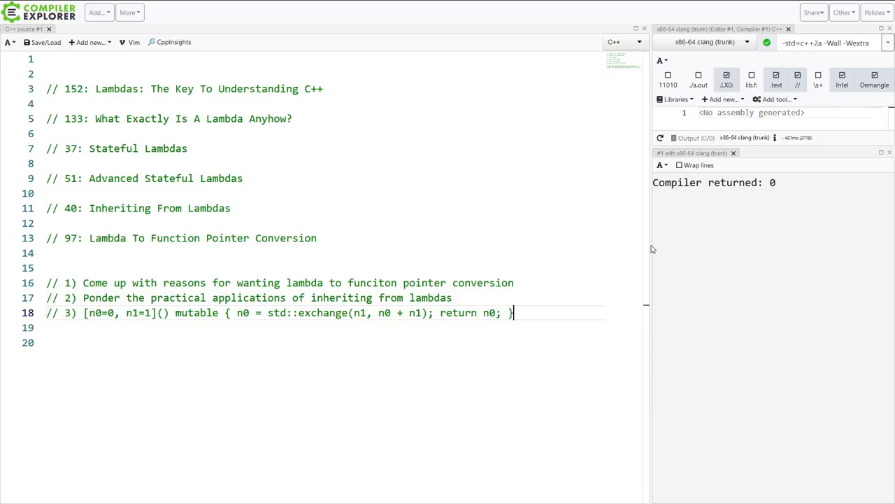
{"action": "type", "text": "<---"}
{"action": "left_click", "coordinate": [324, 327]}
{"action": "type", "text": "/"}
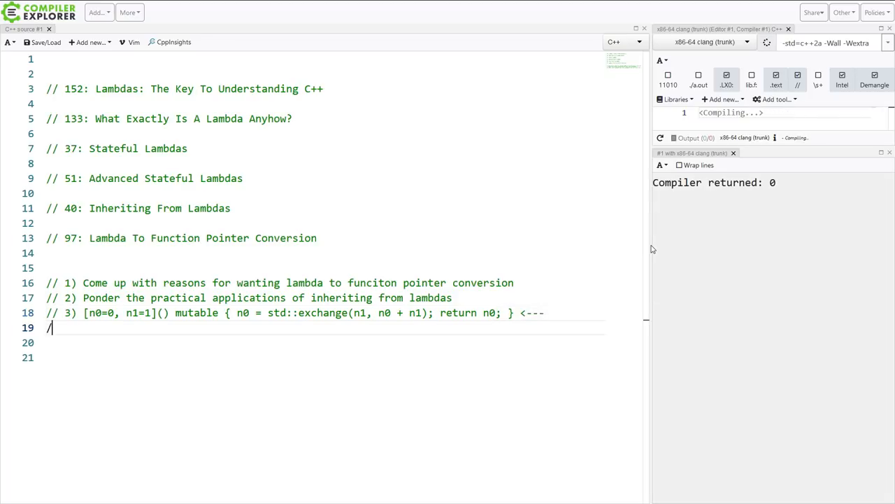
{"action": "type", "text": "im"}
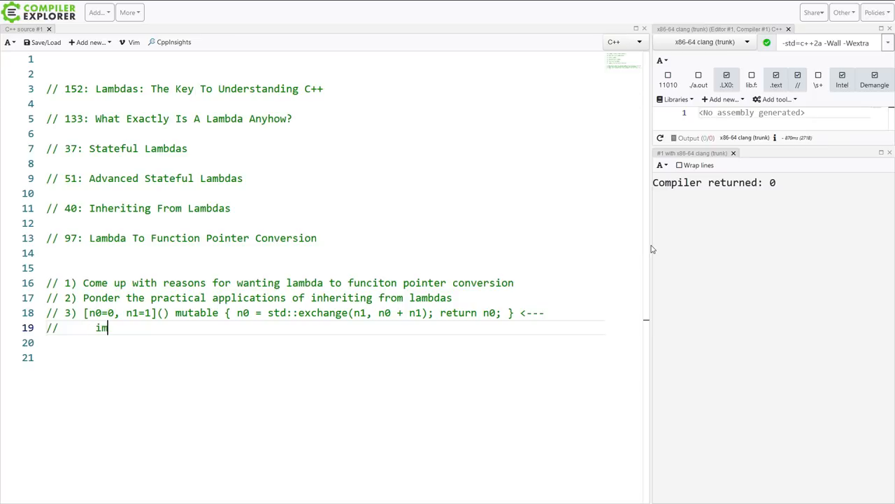
{"action": "type", "text": "plemented in c"}
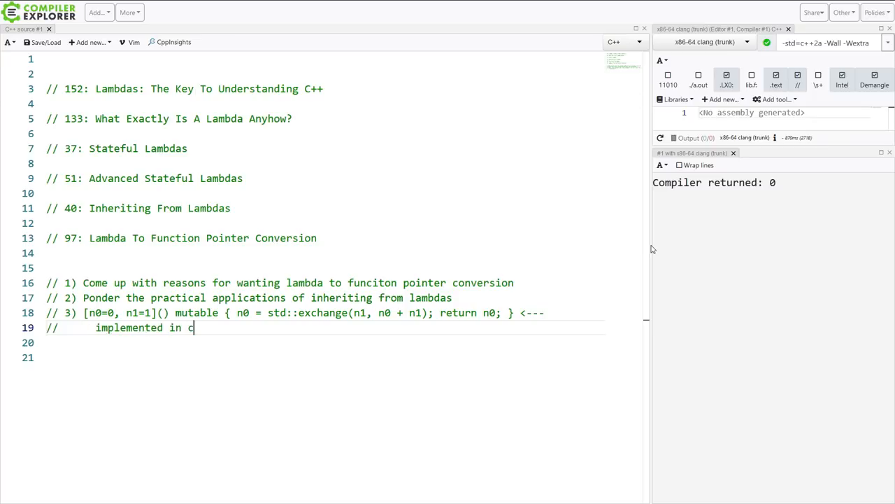
{"action": "type", "text": "++98"}
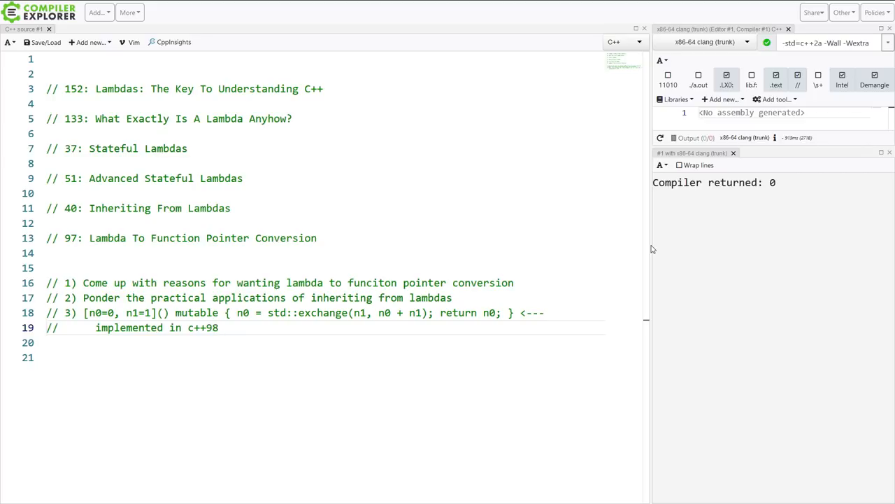
{"action": "left_click", "coordinate": [256, 313]}
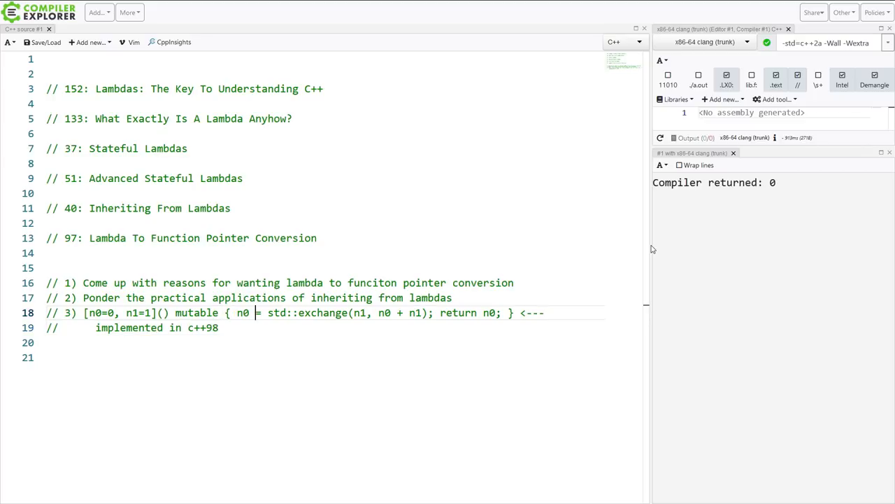
{"action": "left_click_drag", "start_coordinate": [267, 312], "coordinate": [427, 313]}
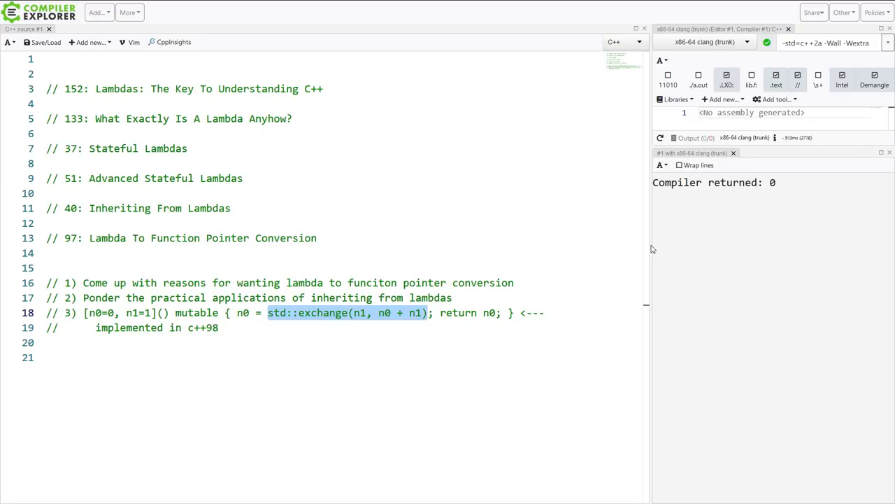
{"action": "left_click", "coordinate": [355, 312]}
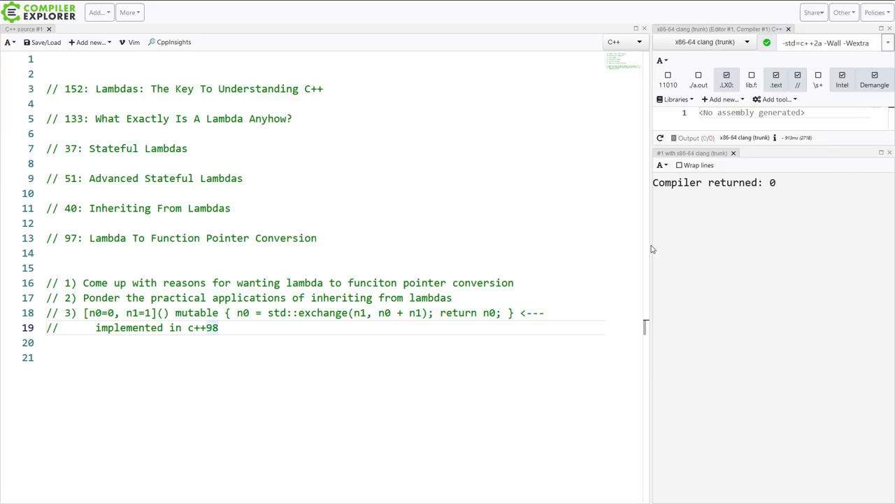
- Write int main() containing the mutable Fibonacci lambda with n0=0, n1=1
{"action": "type", "text": "i"}
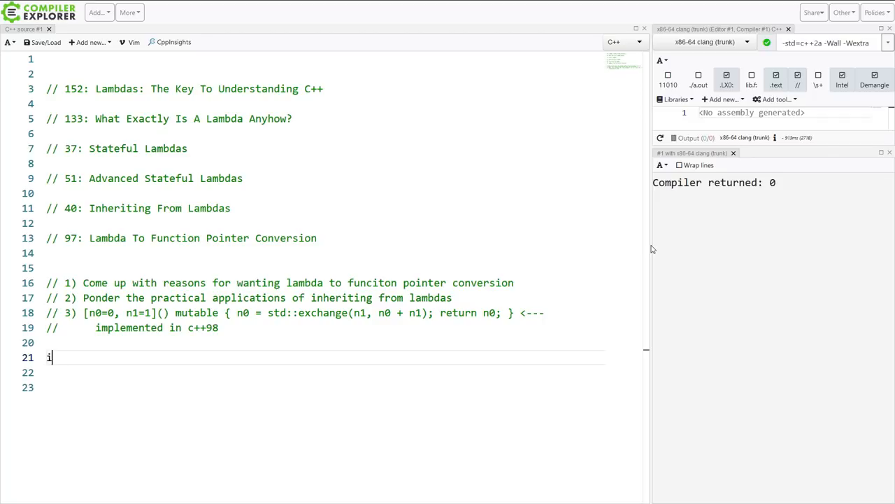
{"action": "type", "text": "nt main()"}
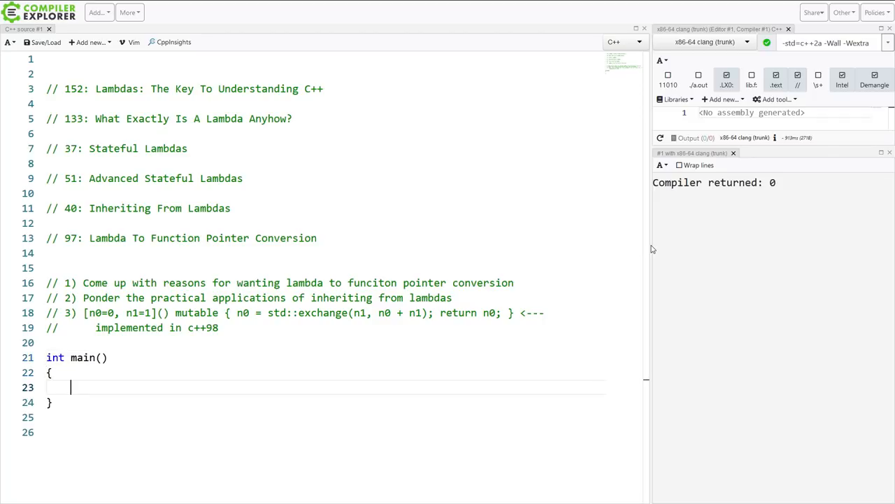
{"action": "type", "text": "[n0=0, n1=1]() mutable { n0 = std::exchange(n1, n0 + n1); return n0; };"}
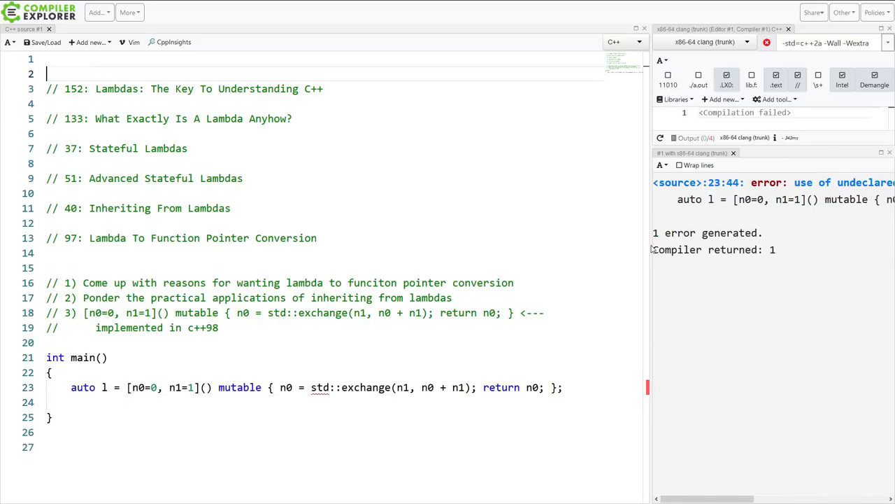
- Add #include <utility> on line 1 and 'return l();' inside main
{"action": "type", "text": "#include <util"}
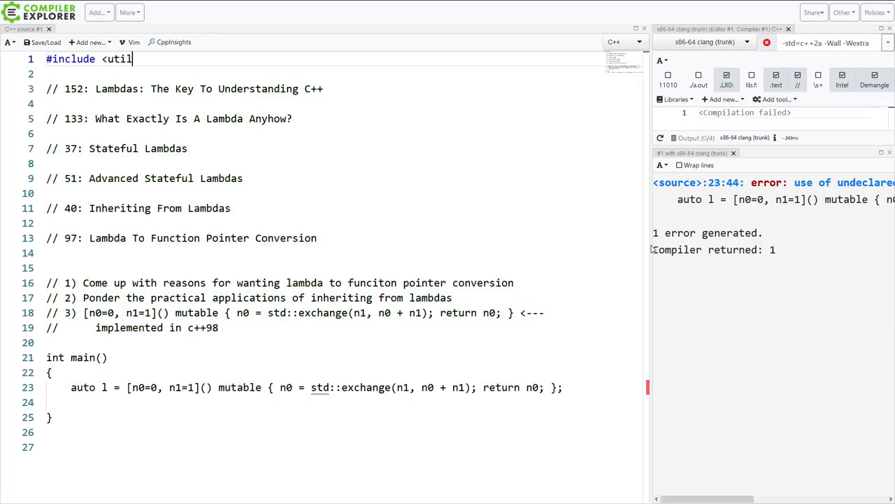
{"action": "type", "text": "ity>"}
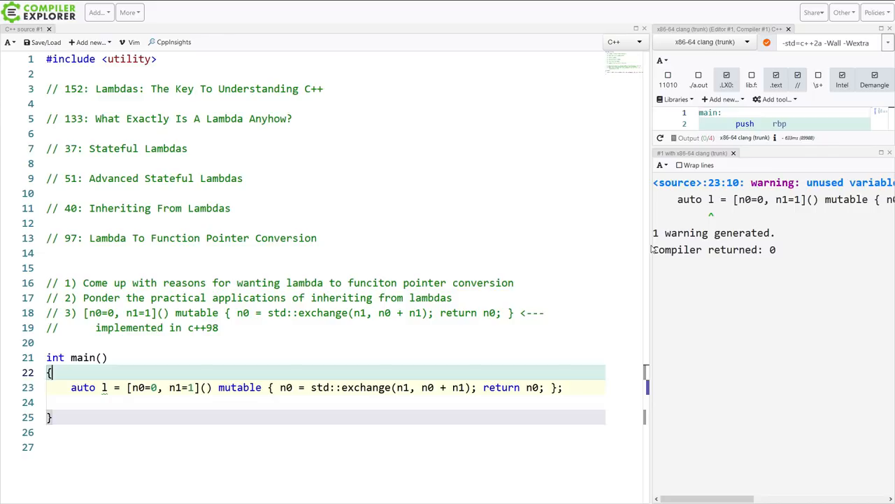
{"action": "type", "text": "retu"}
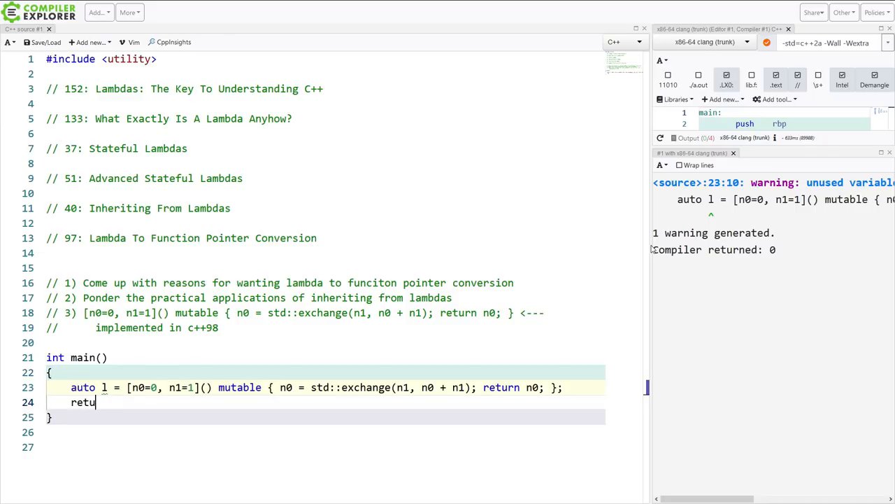
{"action": "type", "text": "rn ;"}
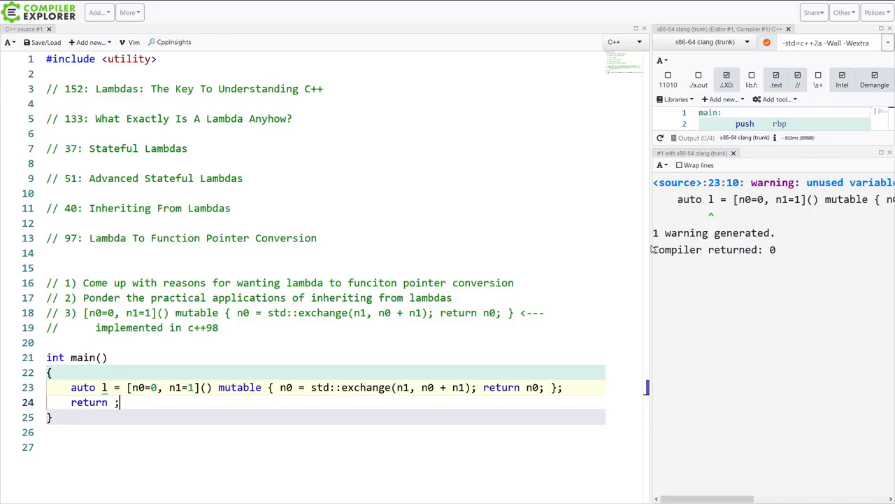
{"action": "type", "text": "l()"}
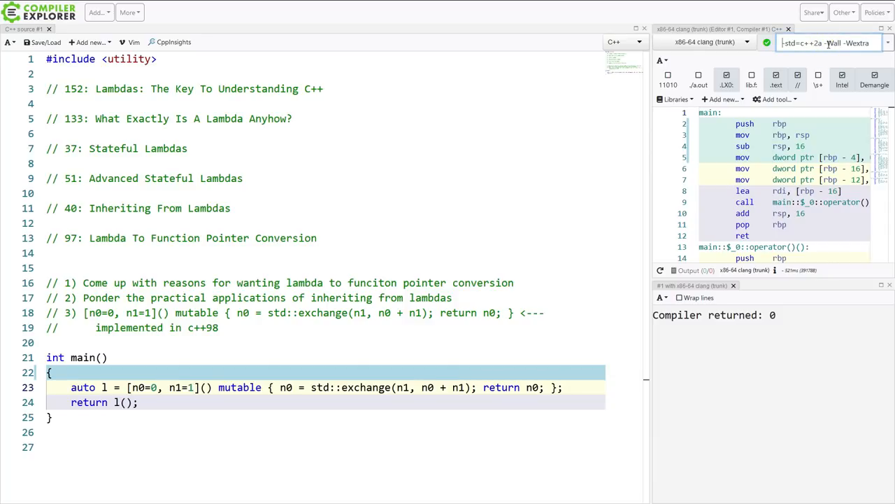
- Add the -O3 optimization flag to the compiler options
{"action": "type", "text": "-O2"}
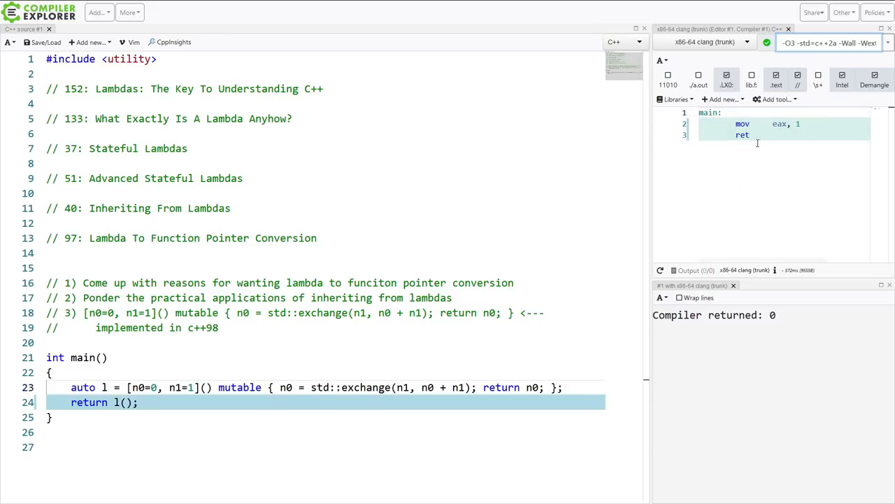
{"action": "mouse_move", "coordinate": [363, 351]}
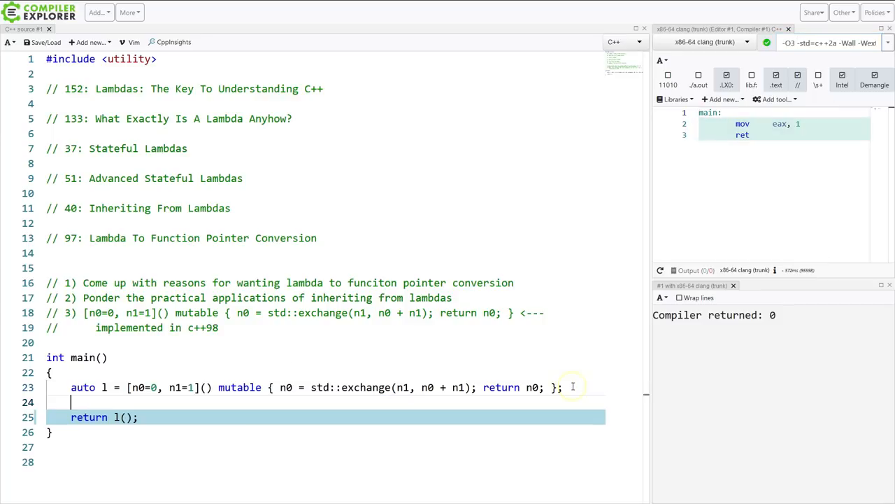
- Insert four l(); calls before return l(), then select exercise 3's lambda comment
{"action": "type", "text": "l1()"}
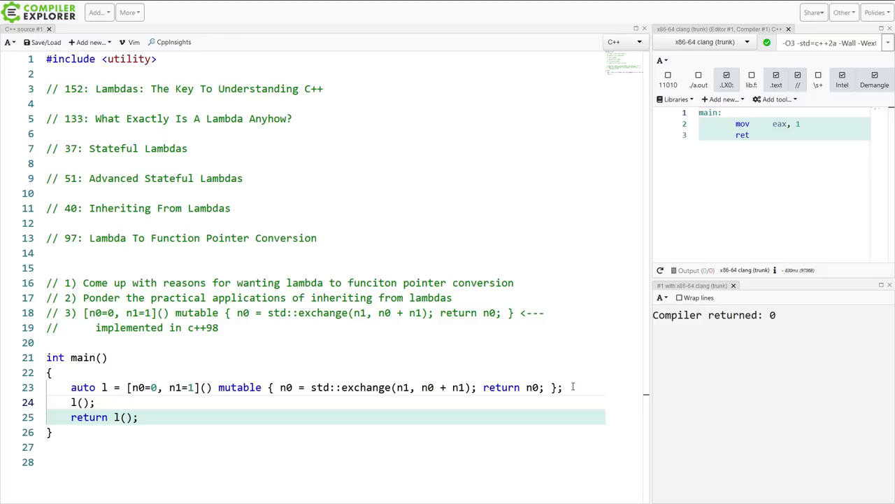
{"action": "type", "text": "l()"}
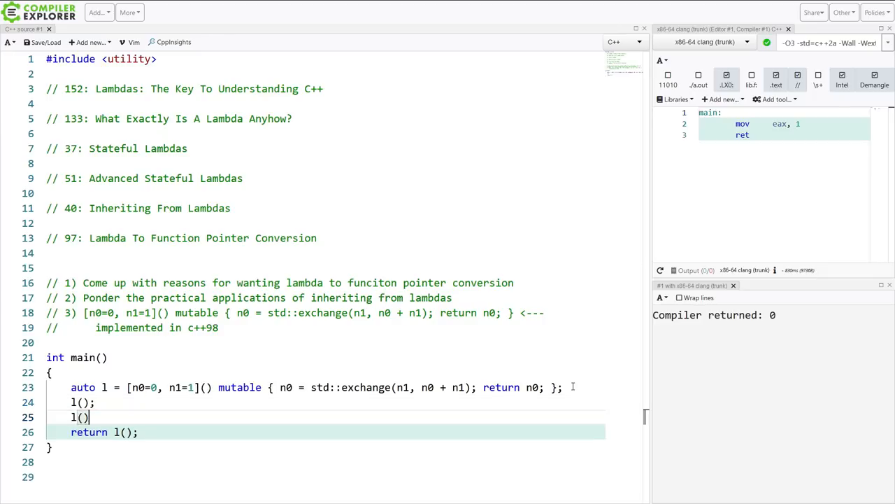
{"action": "type", "text": ";"}
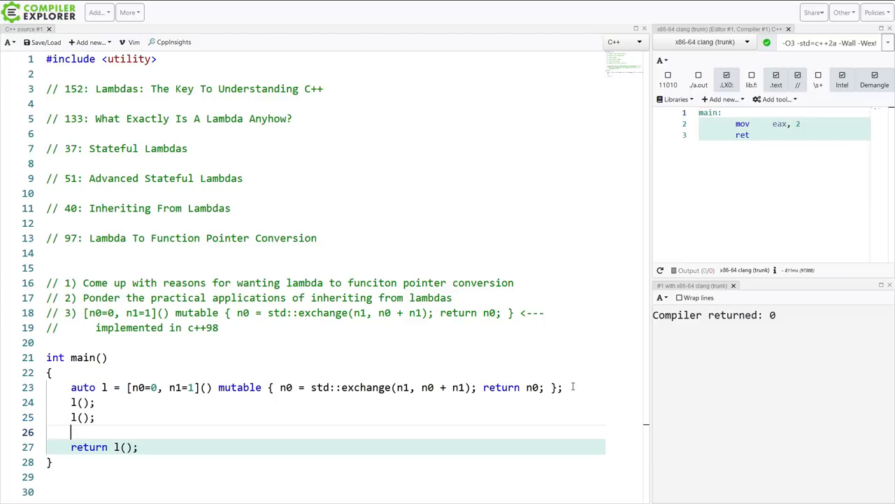
{"action": "type", "text": "l();"}
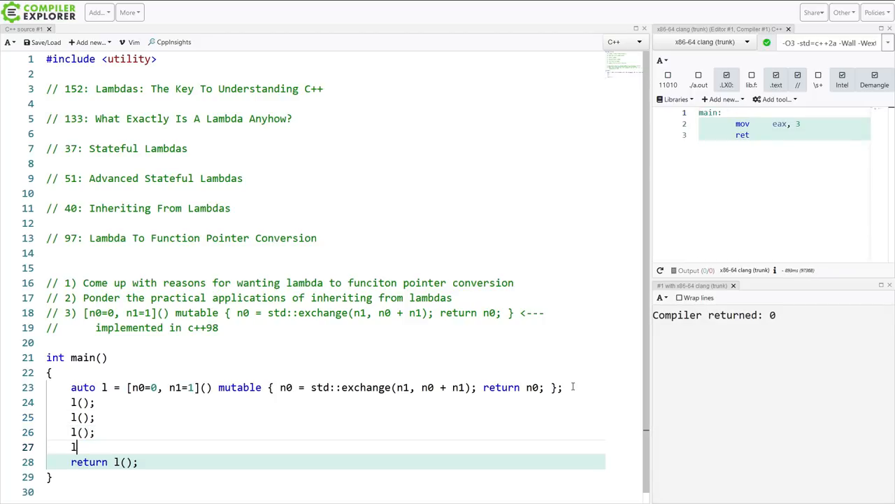
{"action": "type", "text": "();"}
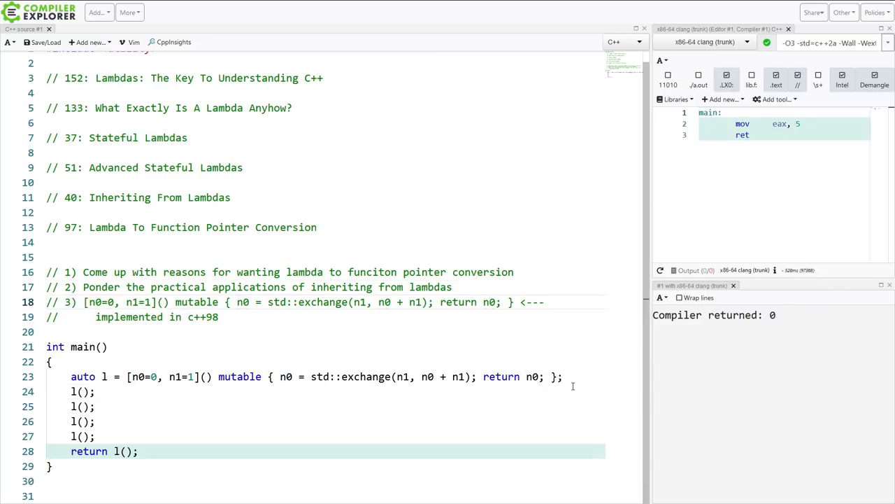
{"action": "left_click_drag", "start_coordinate": [84, 302], "coordinate": [513, 302]}
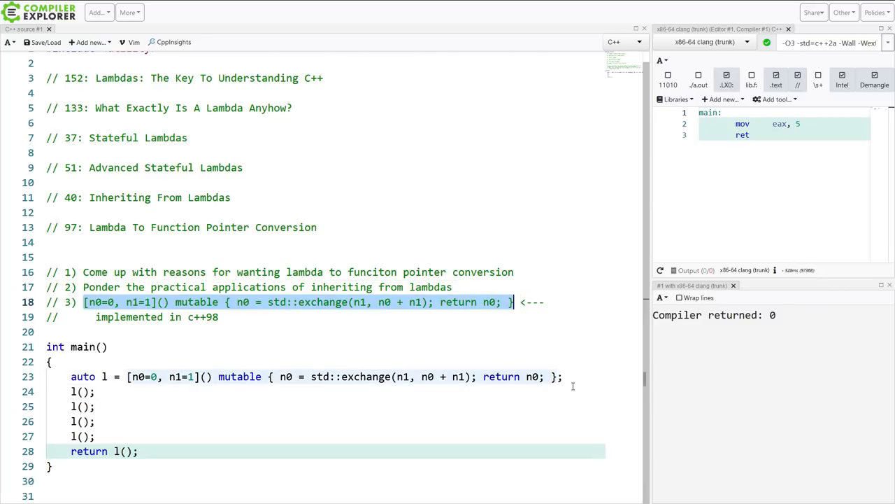